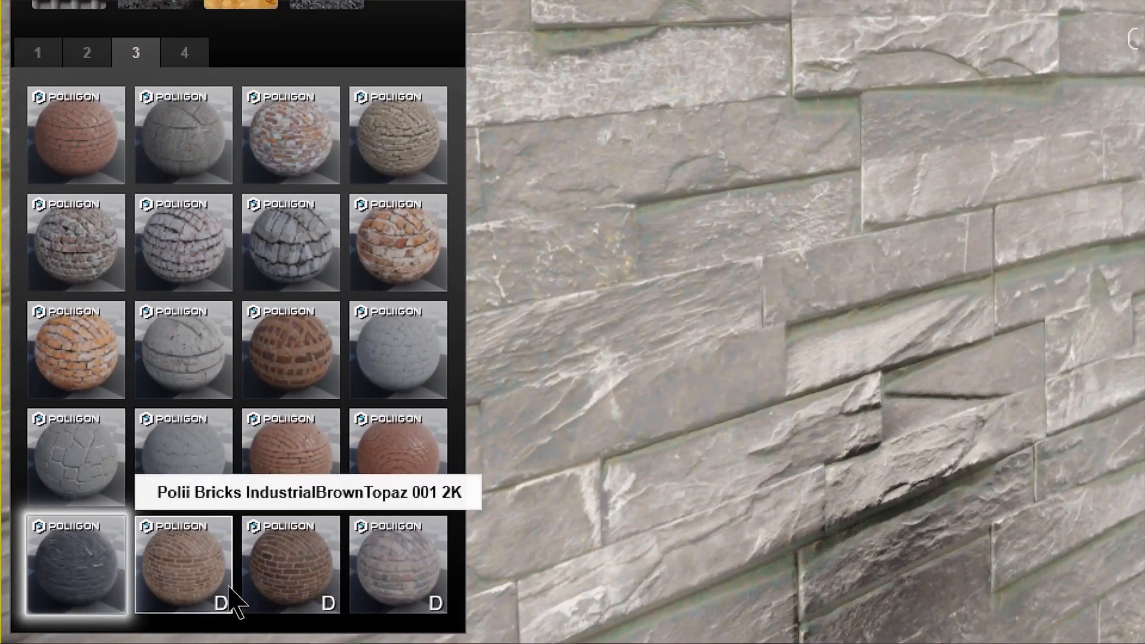
pyautogui.moveTo(399, 566)
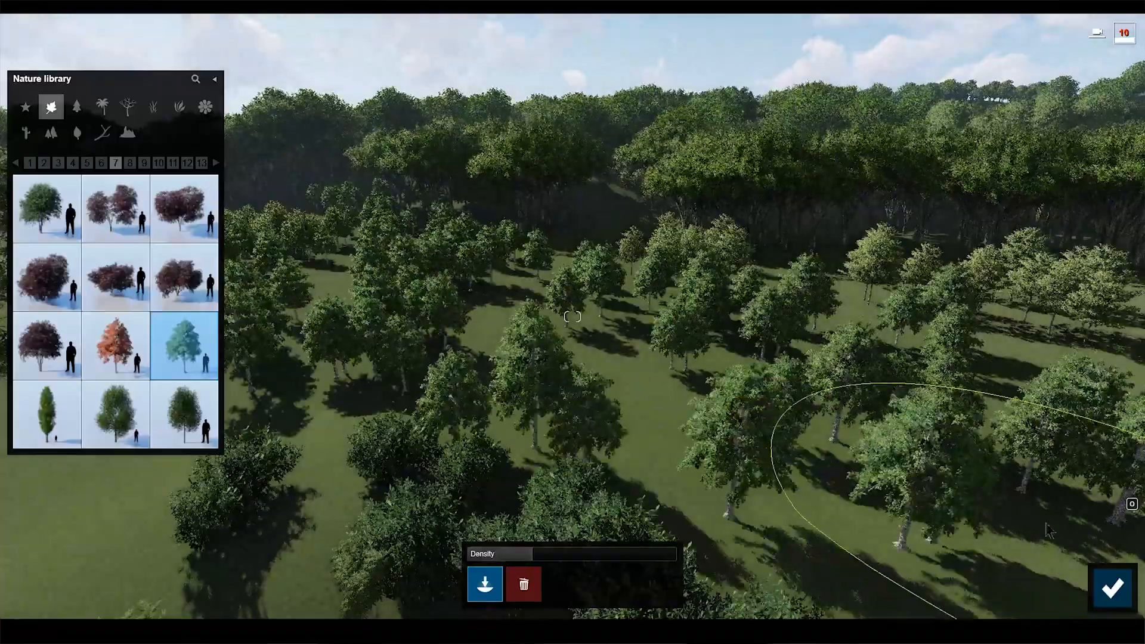
# Paint additional leafy trees across the meadow terrain with the nature brush.
pyautogui.click(154, 107)
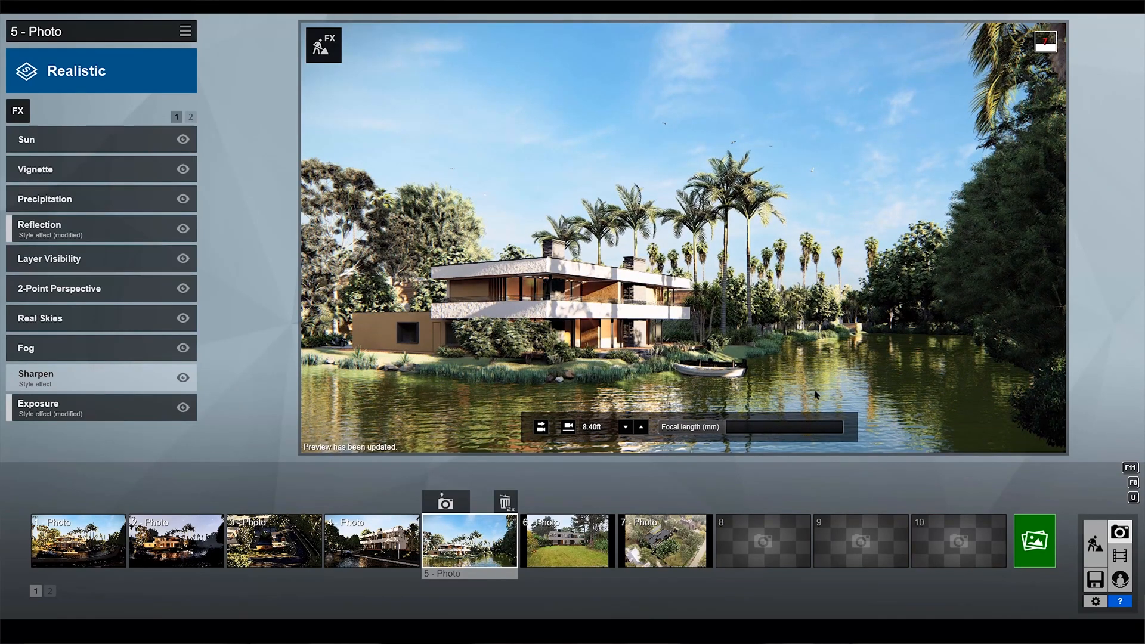
# Review the fourth and first photos' Custom Style effect stacks, then reach the Real Skies effect.
pyautogui.click(175, 540)
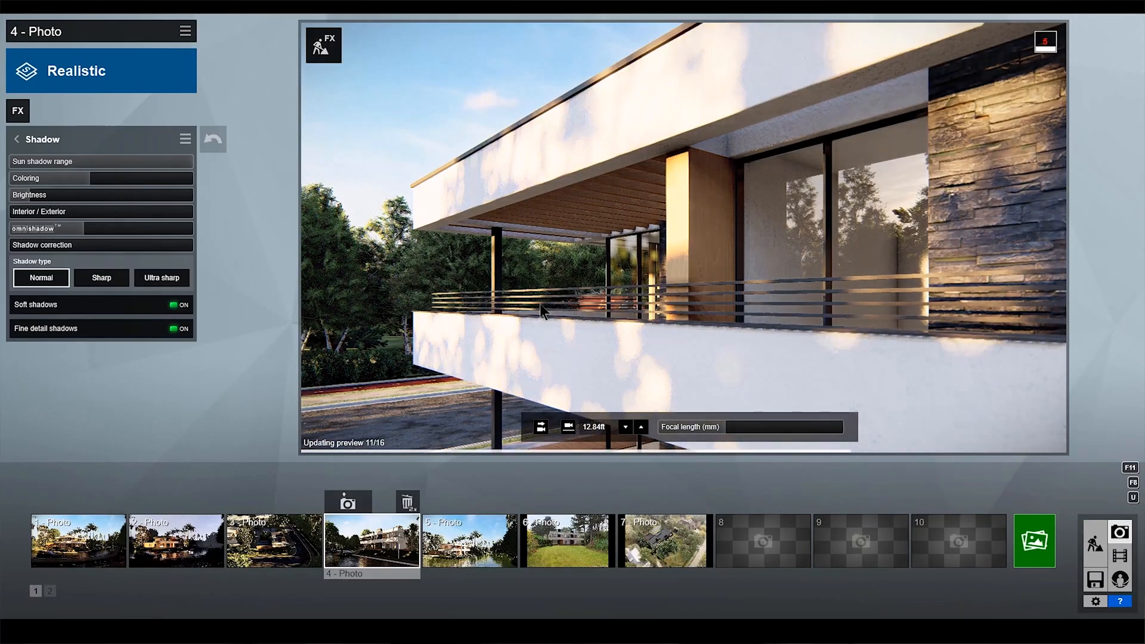
pyautogui.click(17, 139)
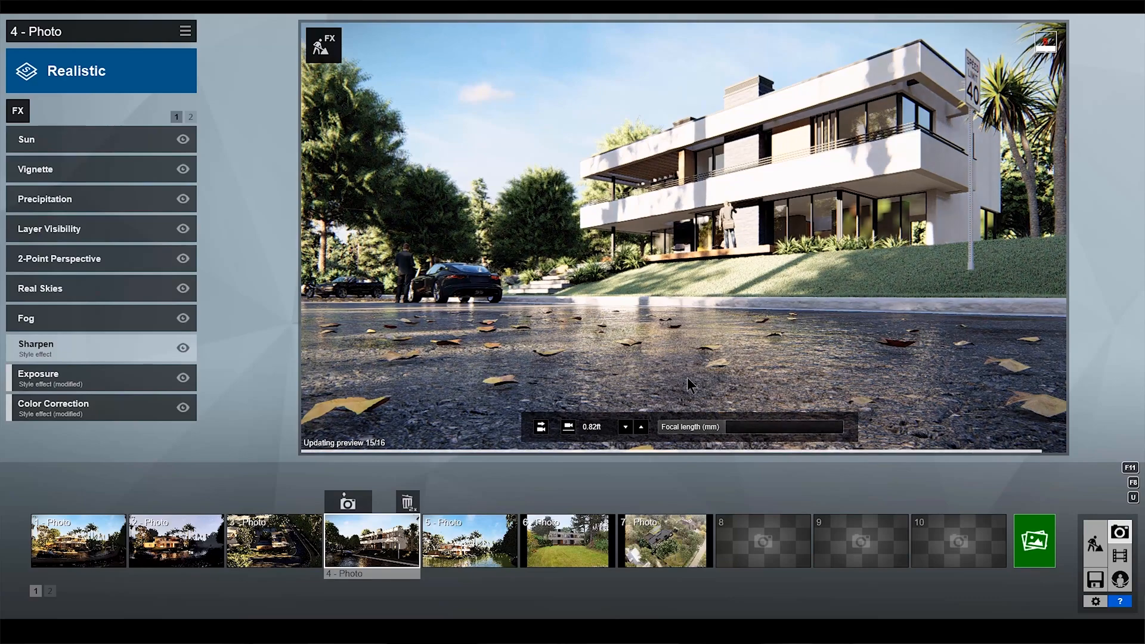
pyautogui.click(79, 541)
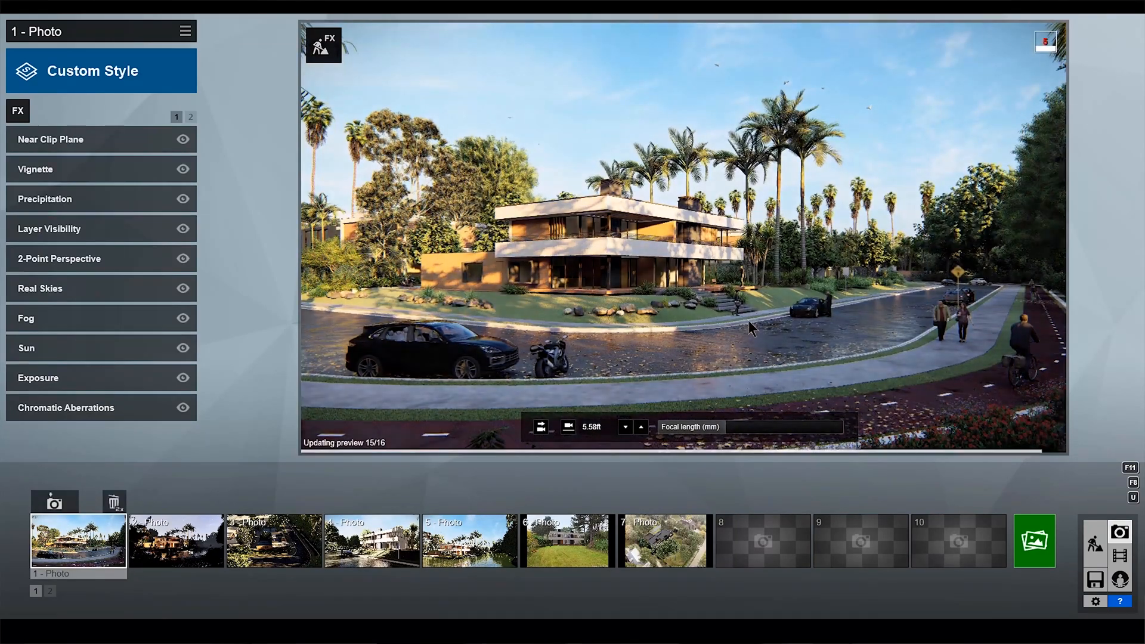
pyautogui.click(41, 287)
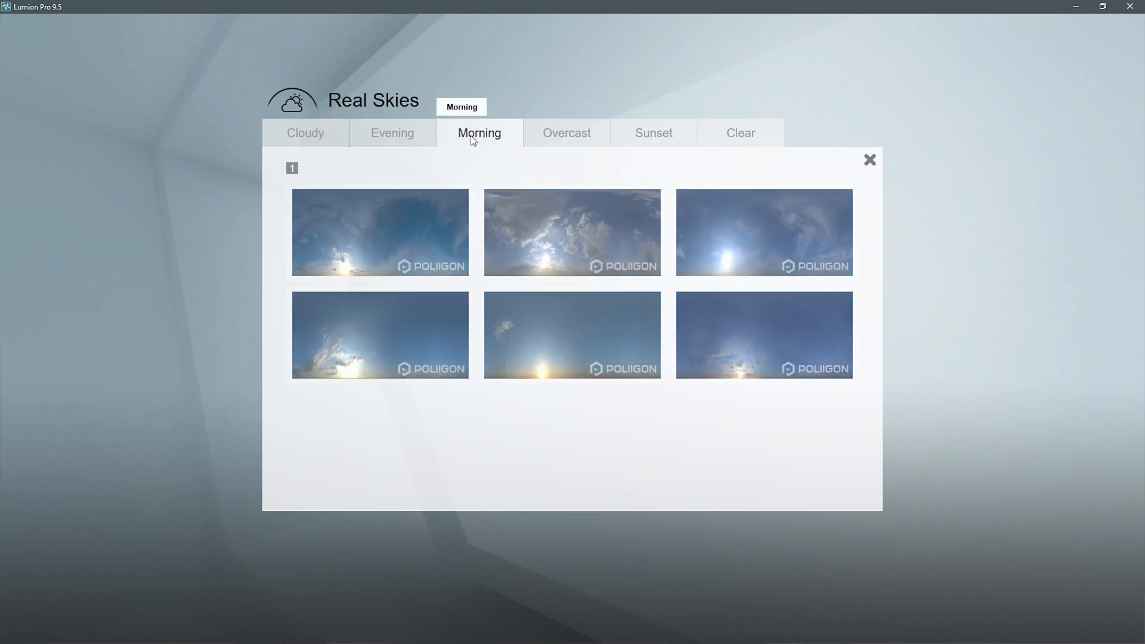
# Browse the Sunset and Clear sky categories and choose the Clear 4 sky.
pyautogui.click(653, 133)
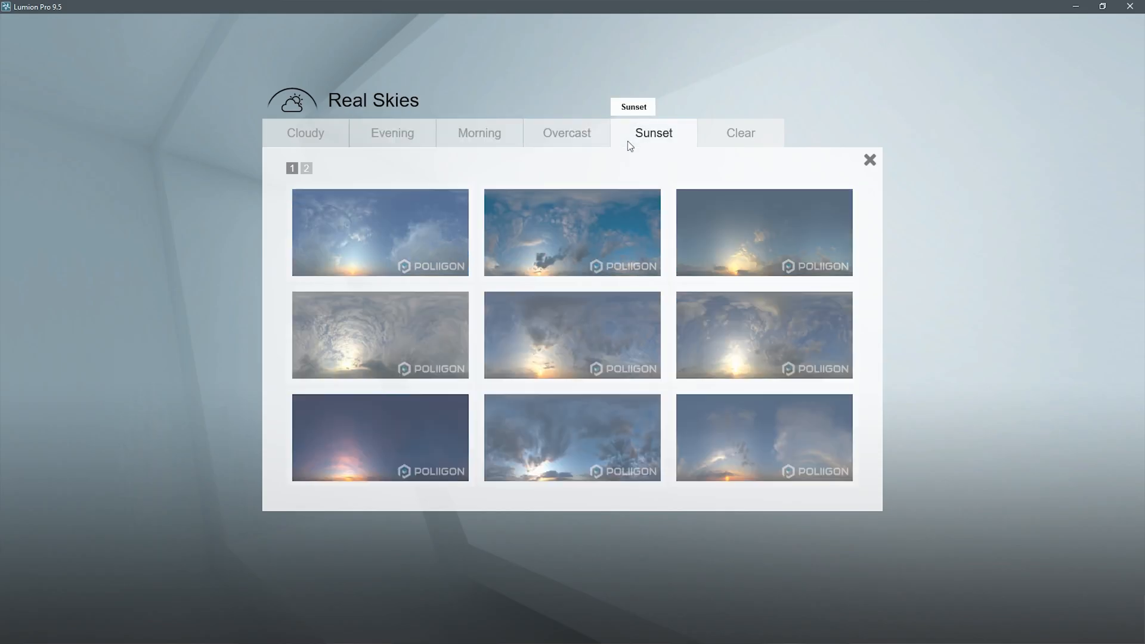
pyautogui.click(740, 133)
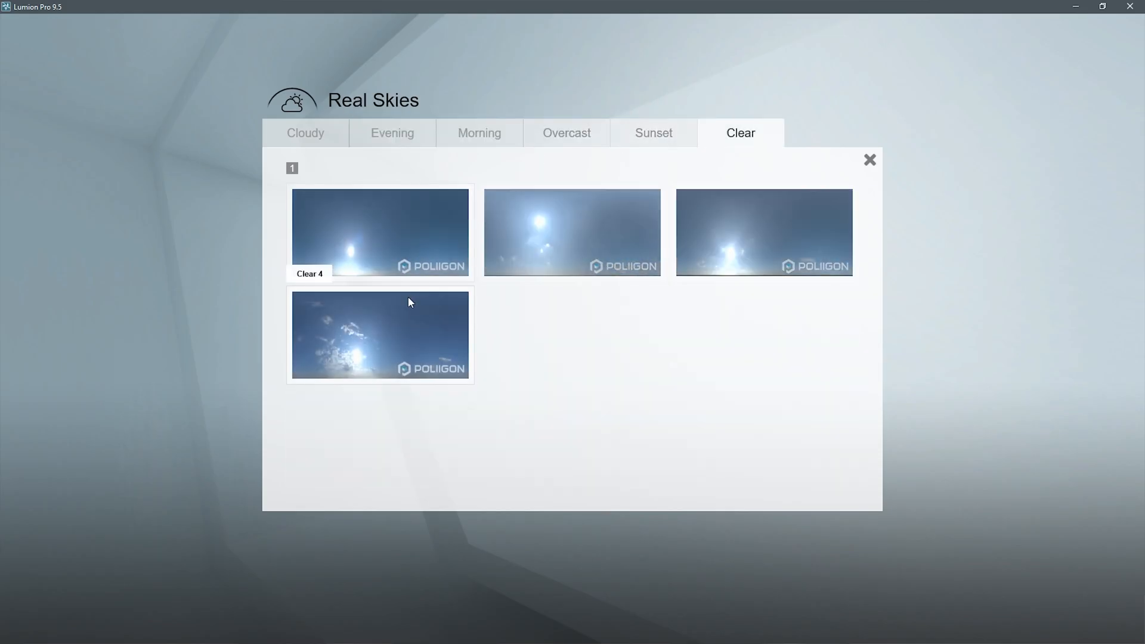
pyautogui.click(868, 160)
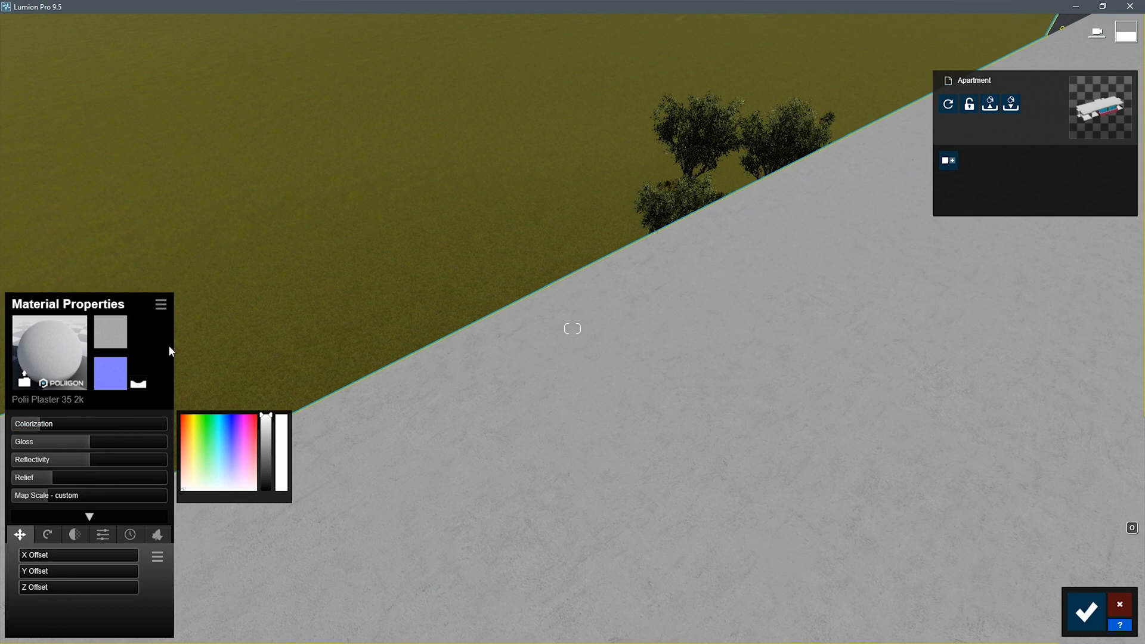
# Save the railing's dark metal as custom material 'BD_Aluminum - Gunmetal'.
pyautogui.click(252, 425)
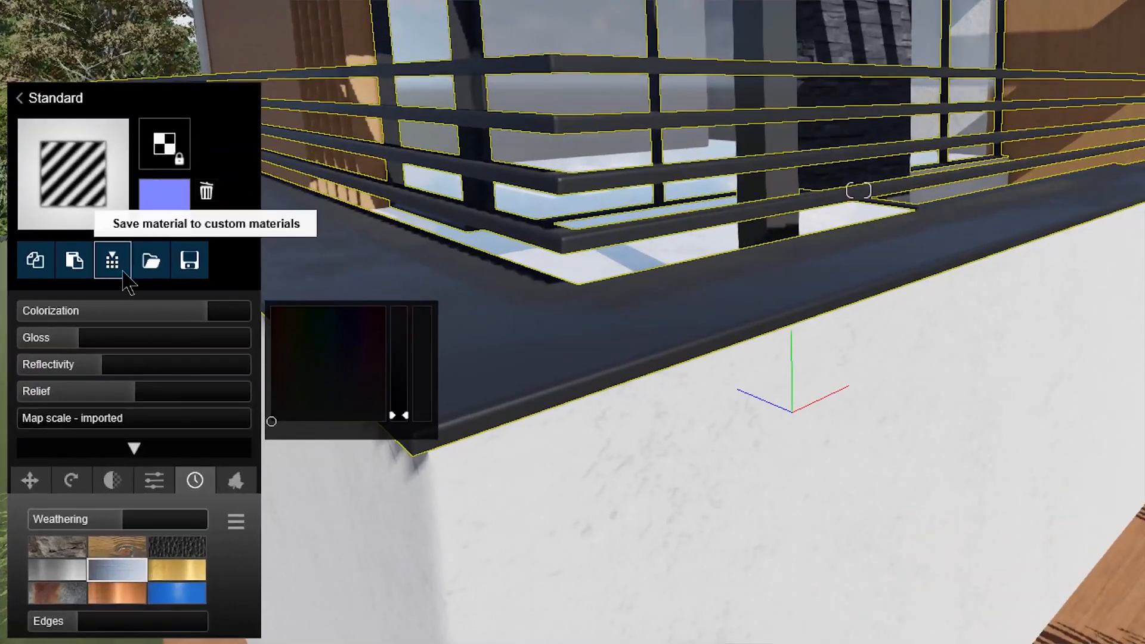
pyautogui.click(113, 260)
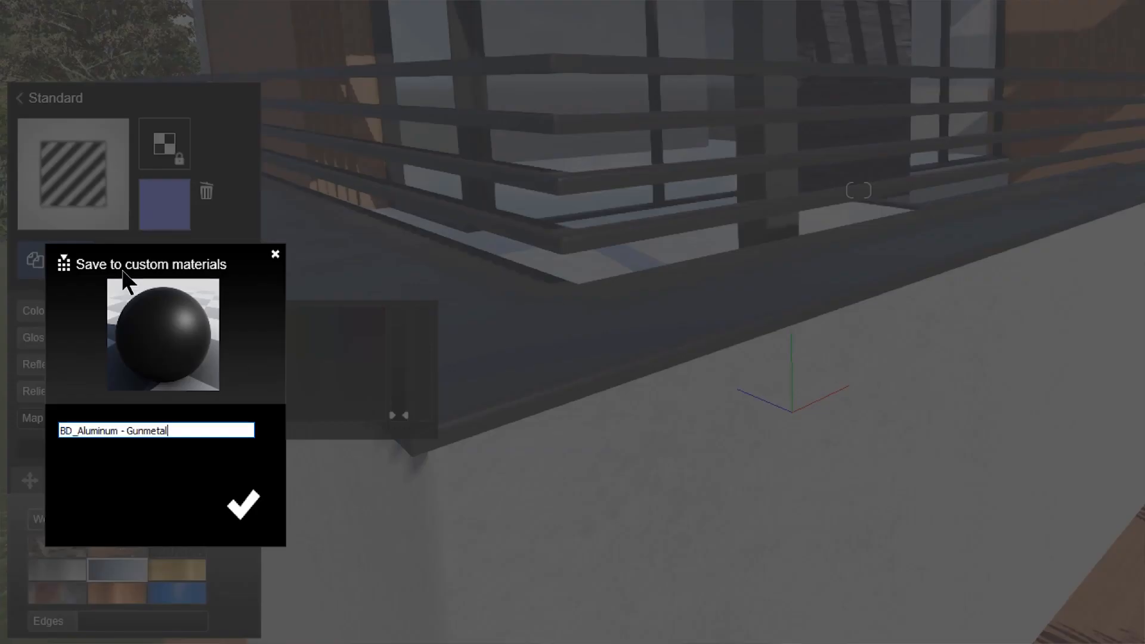